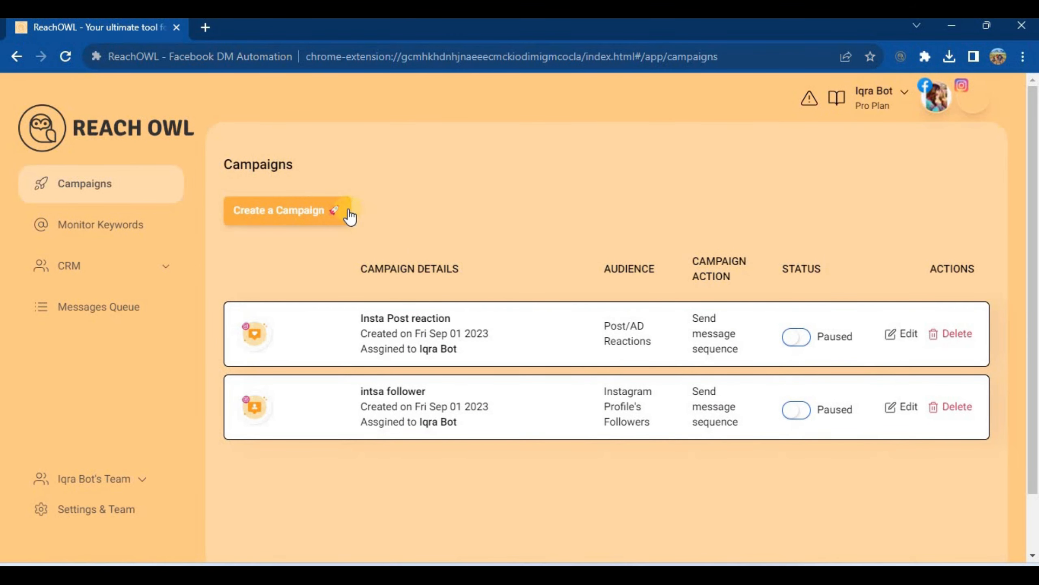
- Create a campaign with CRM automation moving scanned contacts to Stage 1 and messaged ones to Follow Up Stage
{"action": "left_click", "coordinate": [282, 211]}
{"action": "type", "text": "Stage"}
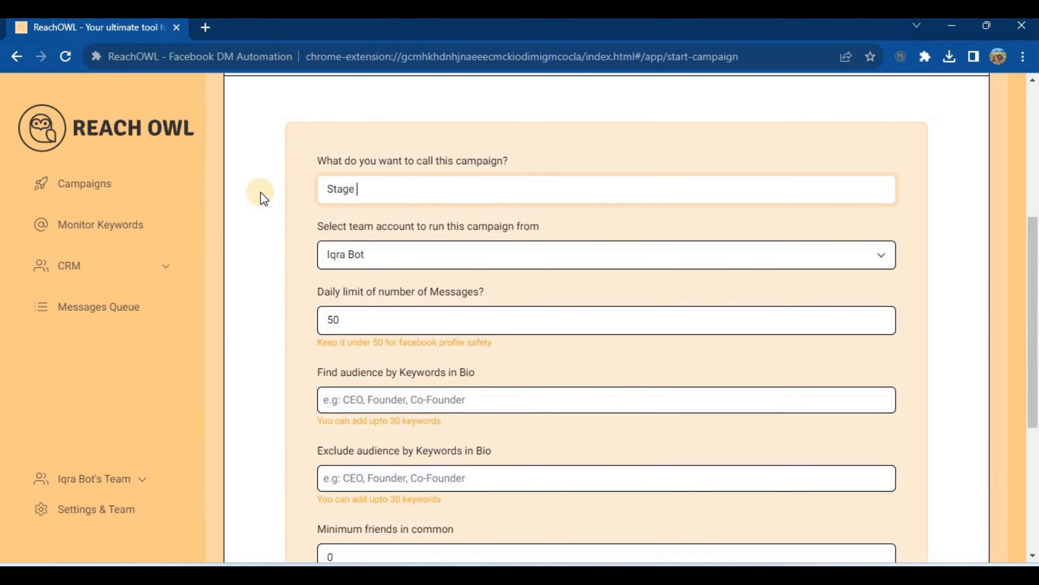
{"action": "left_click", "coordinate": [457, 438]}
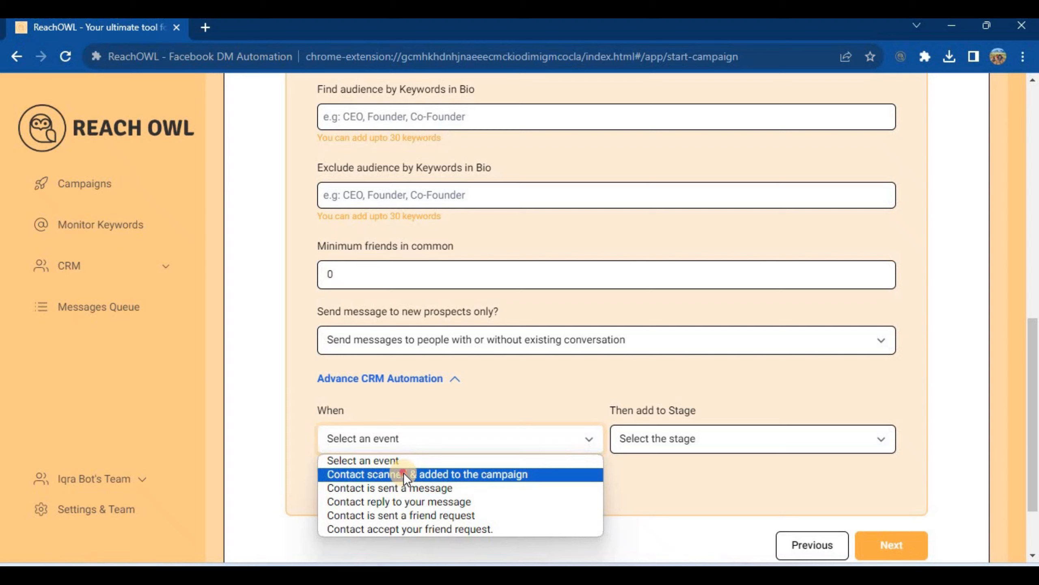
{"action": "left_click", "coordinate": [429, 474]}
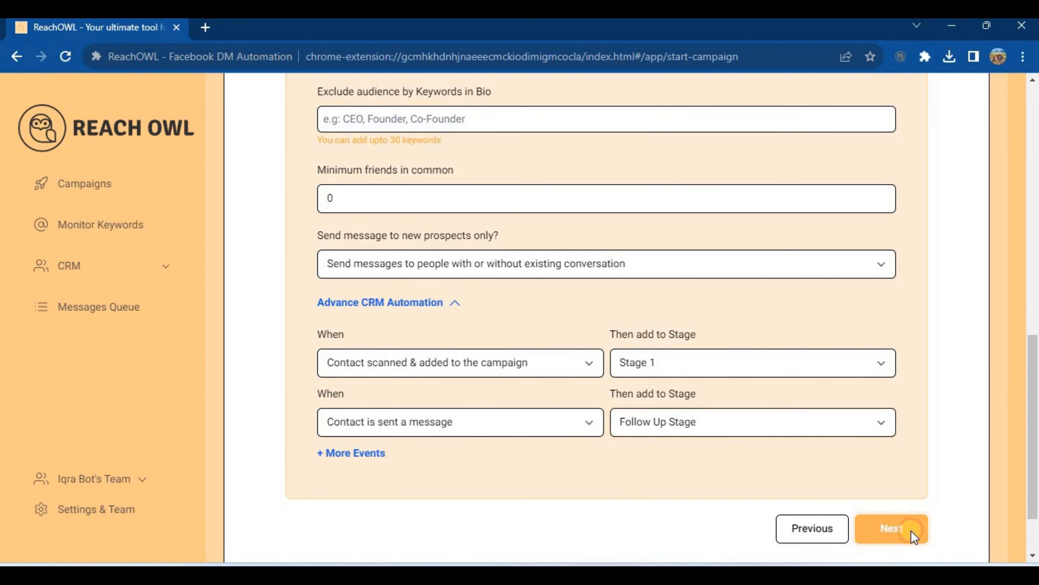
{"action": "left_click", "coordinate": [891, 528]}
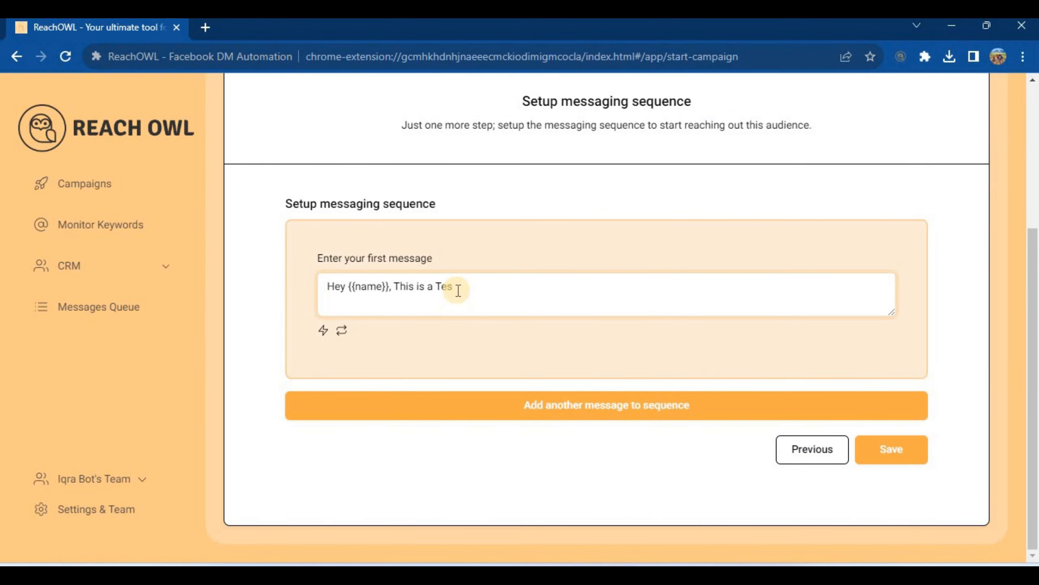
- Save the campaign with its test first message, reaching its details with six audience contacts
{"action": "left_click", "coordinate": [890, 449]}
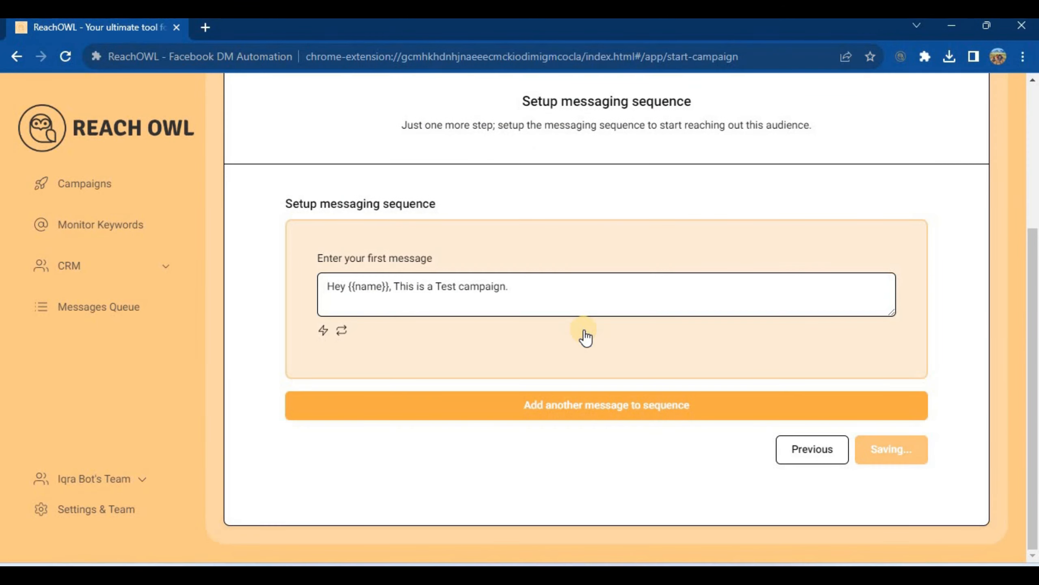
{"action": "left_click", "coordinate": [890, 449]}
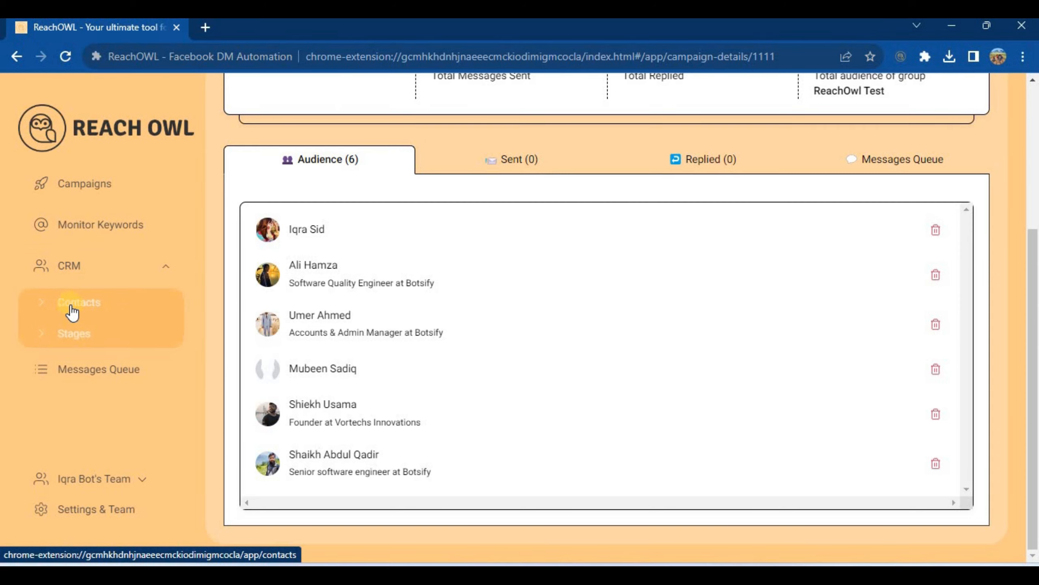
- Filter the CRM contacts list to the Stage change campaign, showing six contacts at Stage 1
{"action": "left_click", "coordinate": [78, 302]}
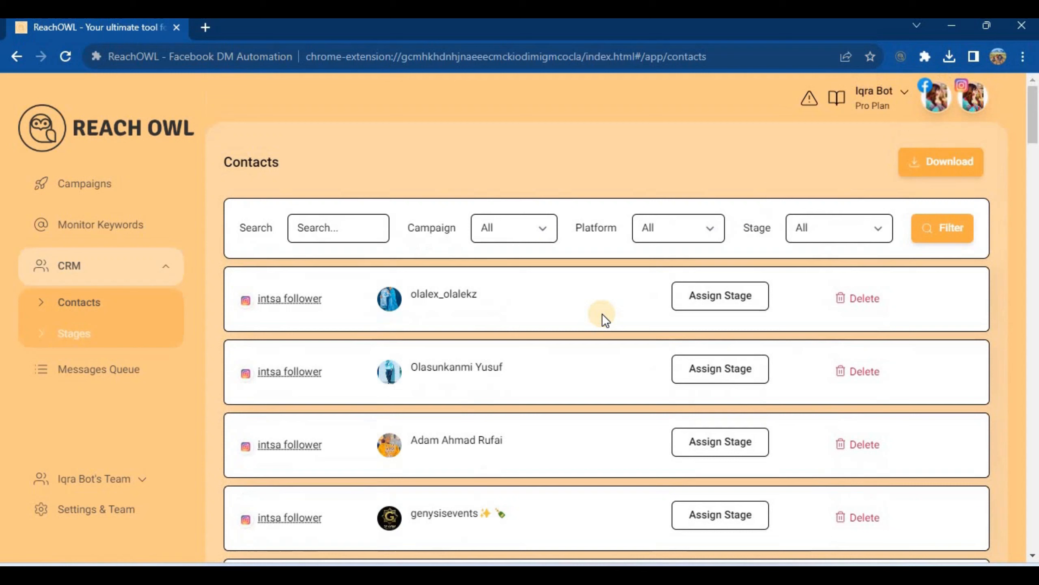
{"action": "left_click", "coordinate": [514, 227]}
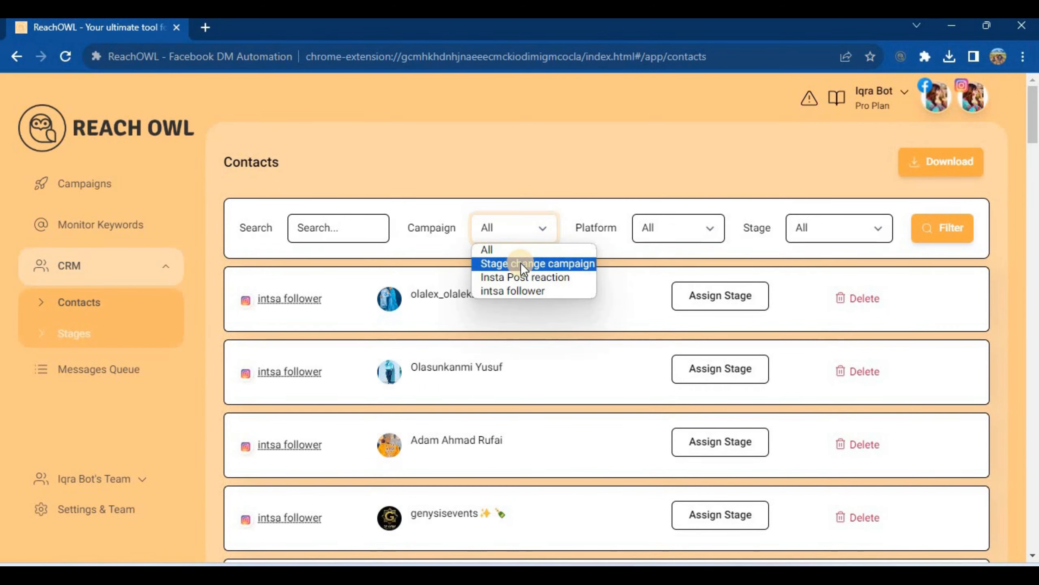
{"action": "left_click", "coordinate": [535, 263]}
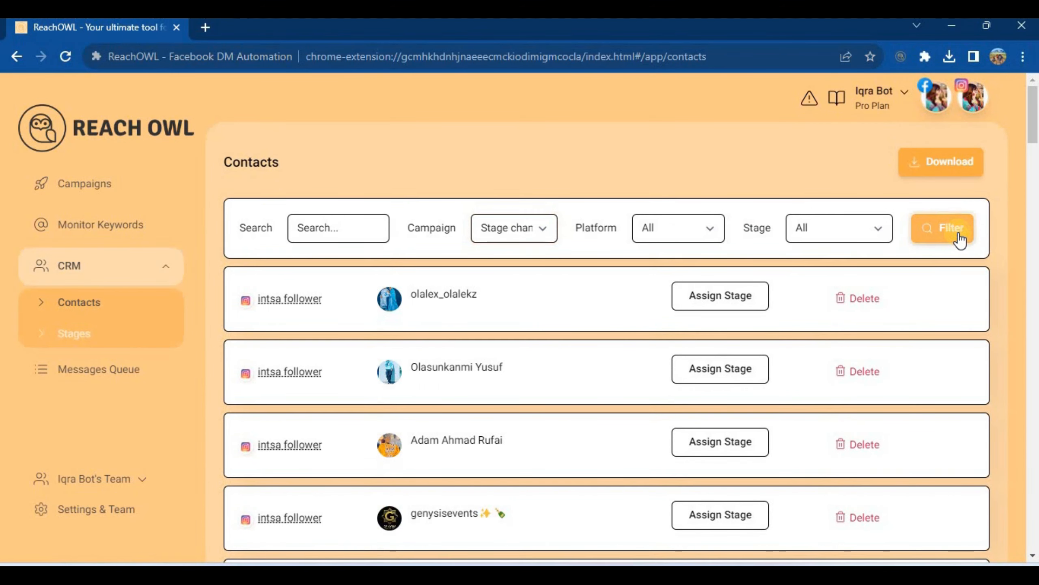
{"action": "left_click", "coordinate": [941, 227]}
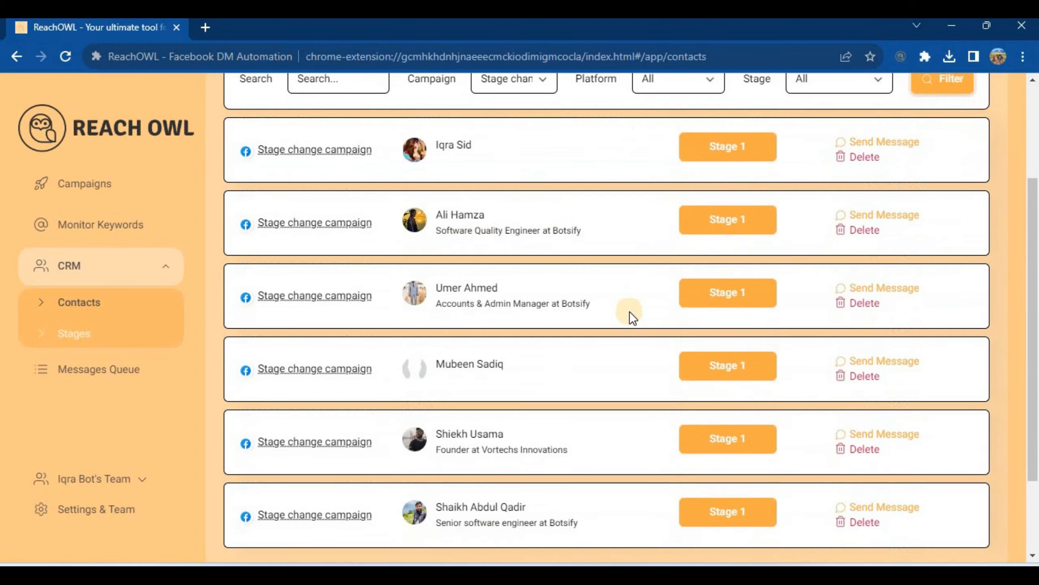
{"action": "scroll", "scroll_direction": "up", "scroll_amount": 3}
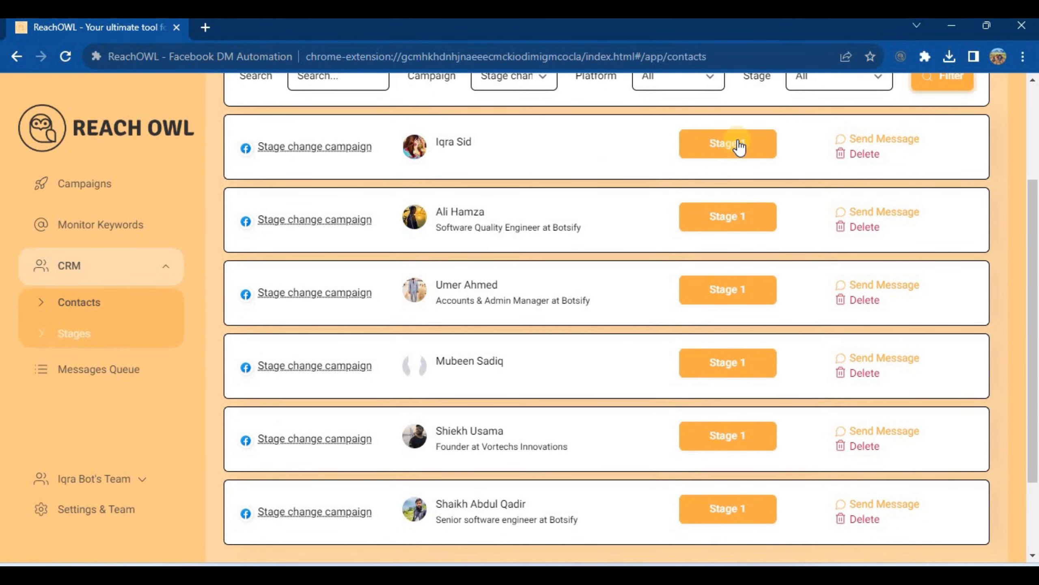
{"action": "left_click", "coordinate": [727, 143]}
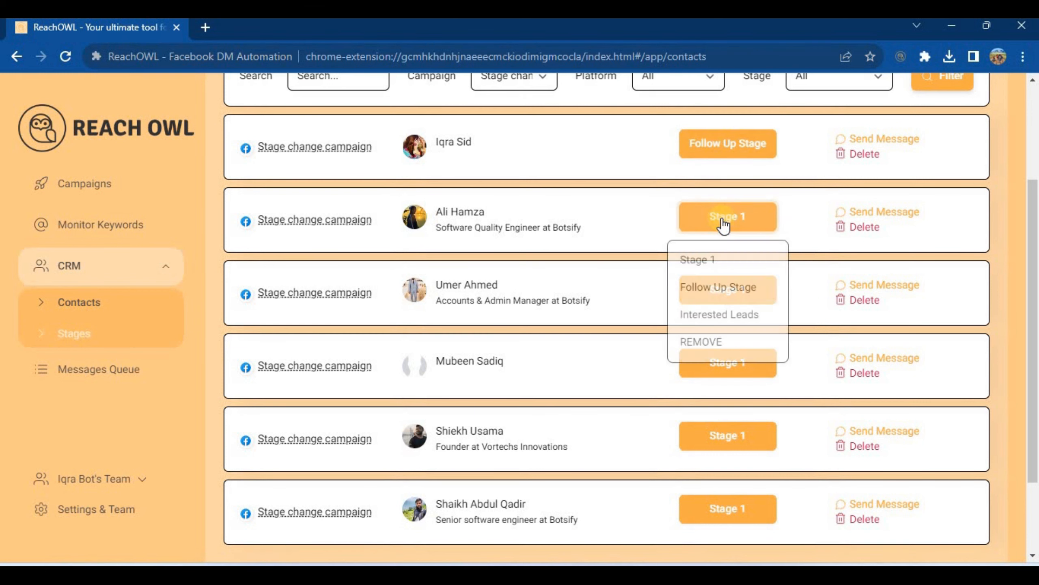
{"action": "left_click", "coordinate": [716, 286]}
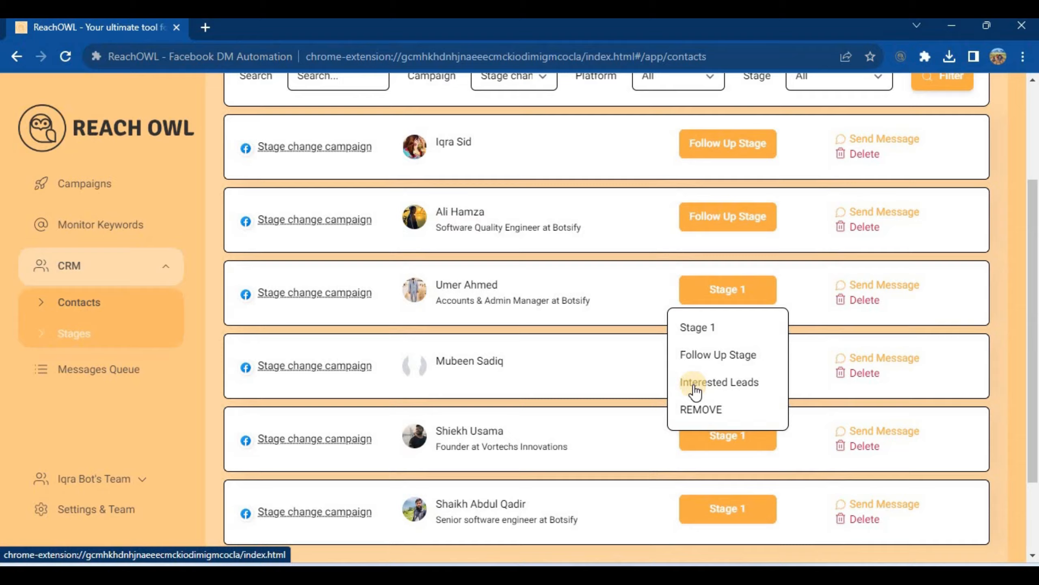